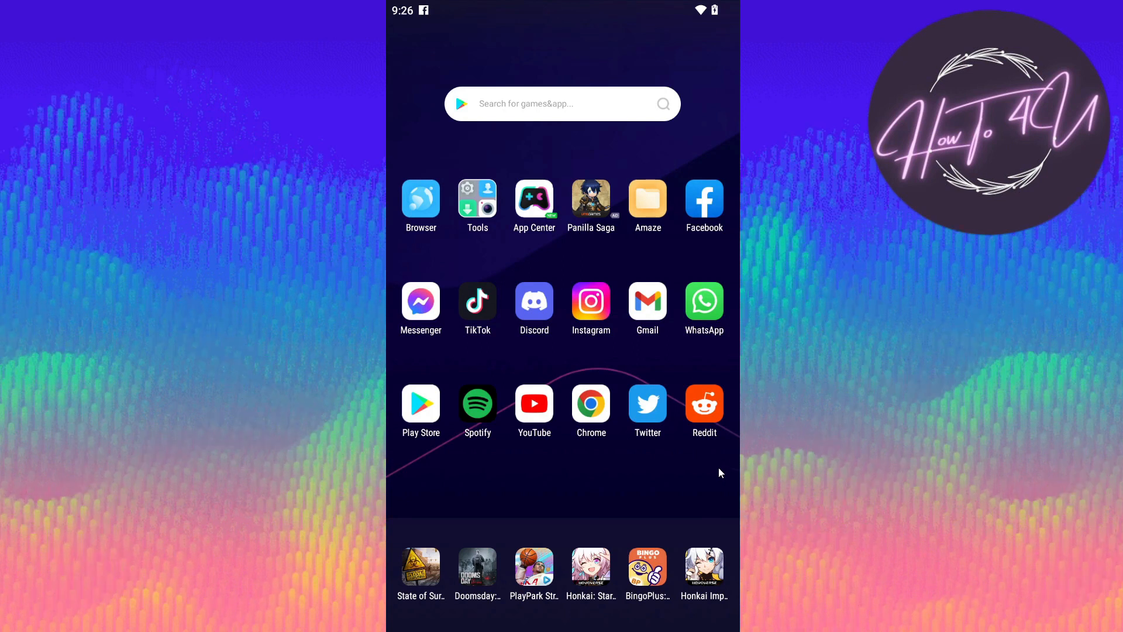
mouse_move(705, 476)
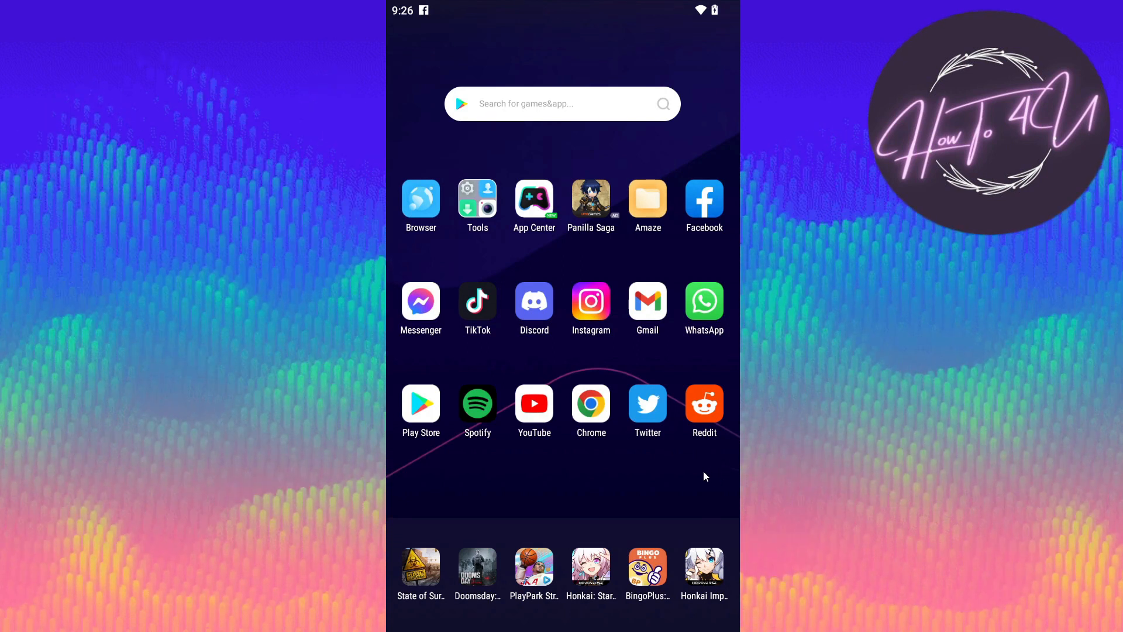
Launch the Reddit app from the home screen to reach its Home feed.
left_click(705, 403)
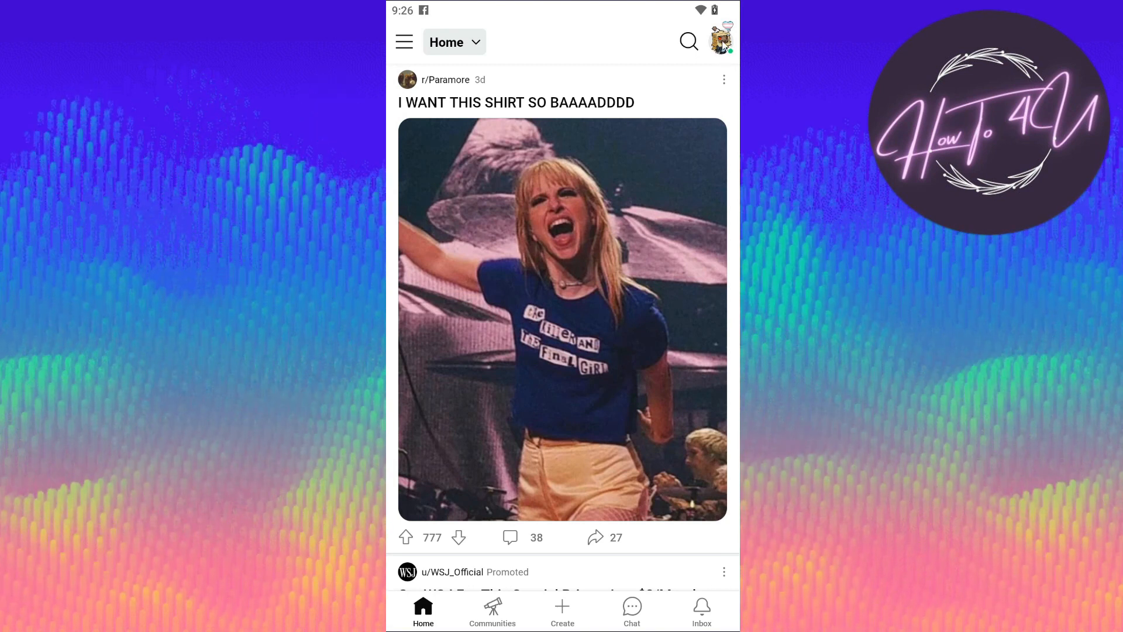
Bring up the account menu from the avatar at the top right of the feed.
left_click(721, 38)
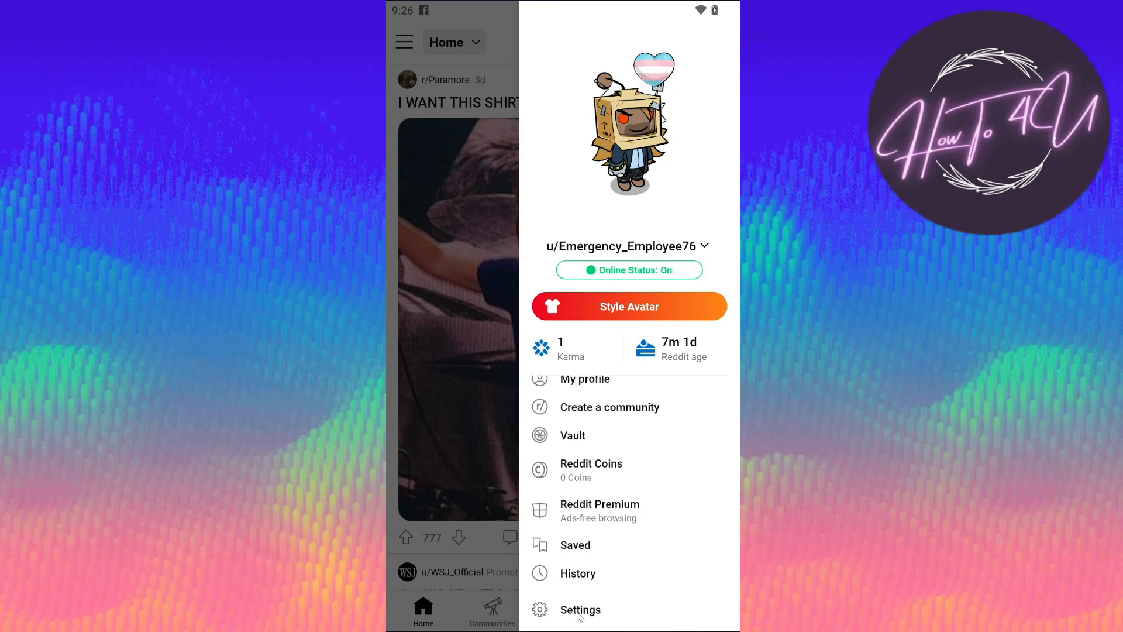
Enter Settings from the account menu and scroll down to the Dark Mode section.
left_click(580, 610)
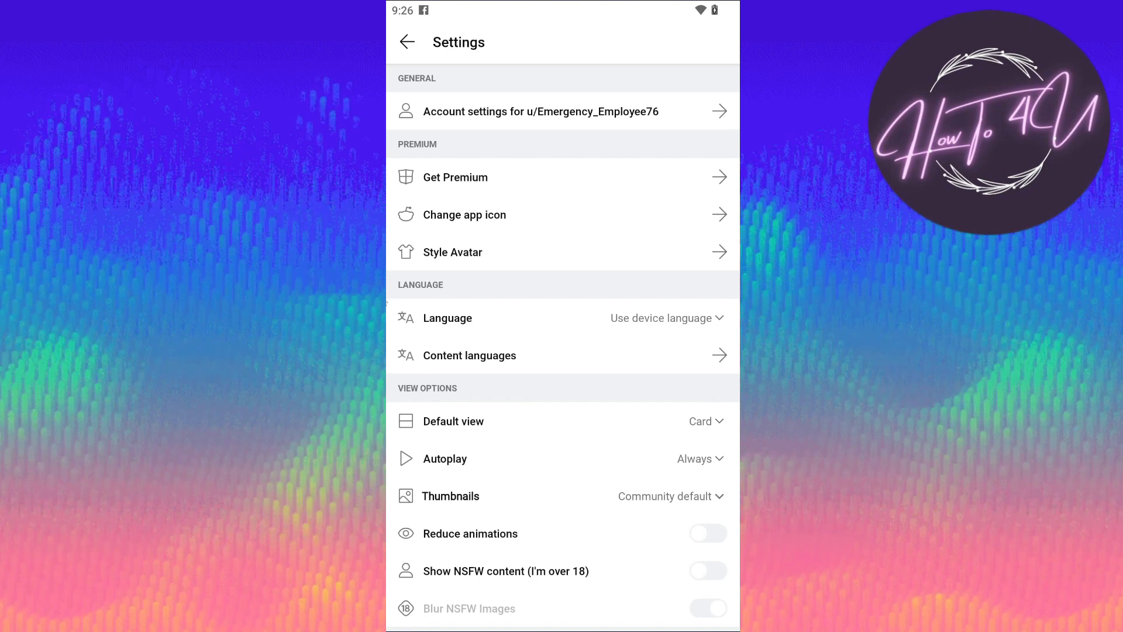
mouse_move(548, 444)
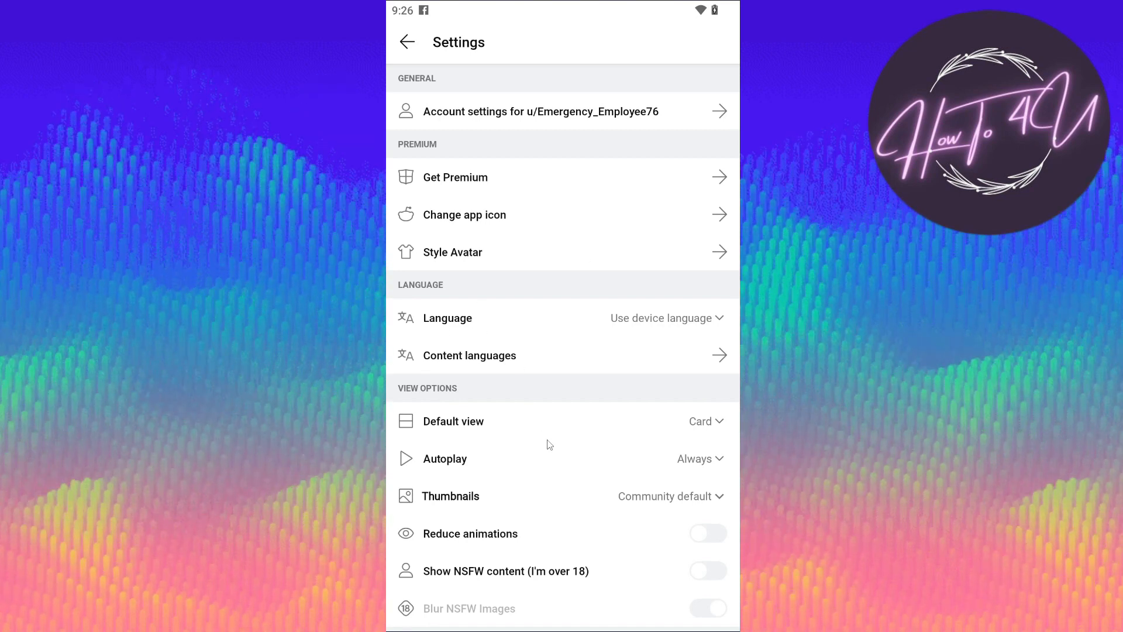
scroll("down", 3)
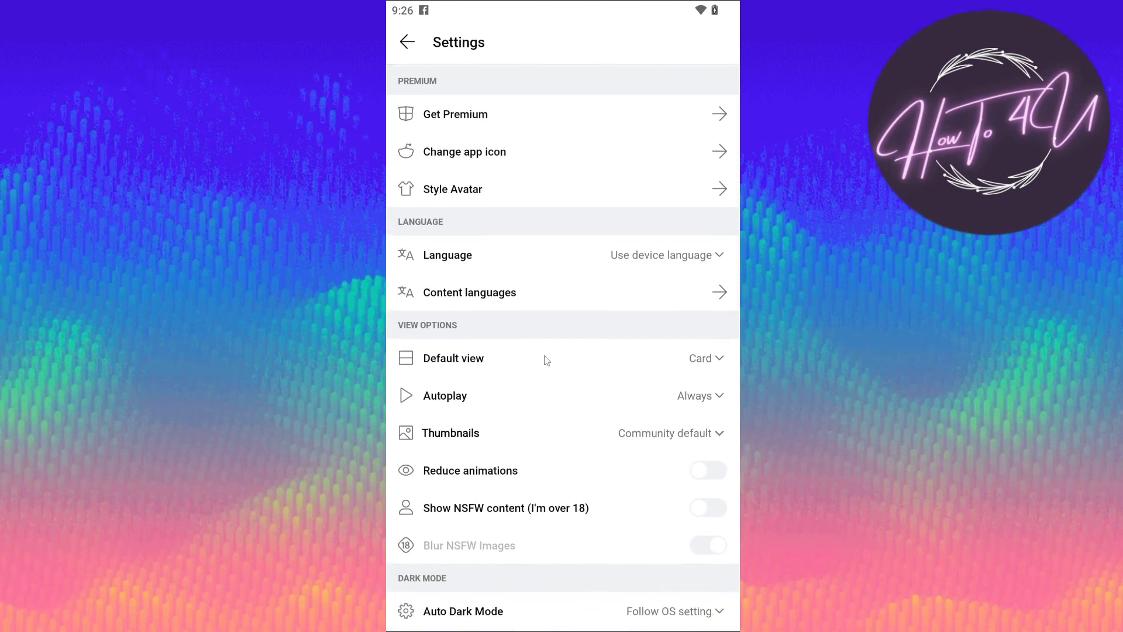
scroll("down", 3)
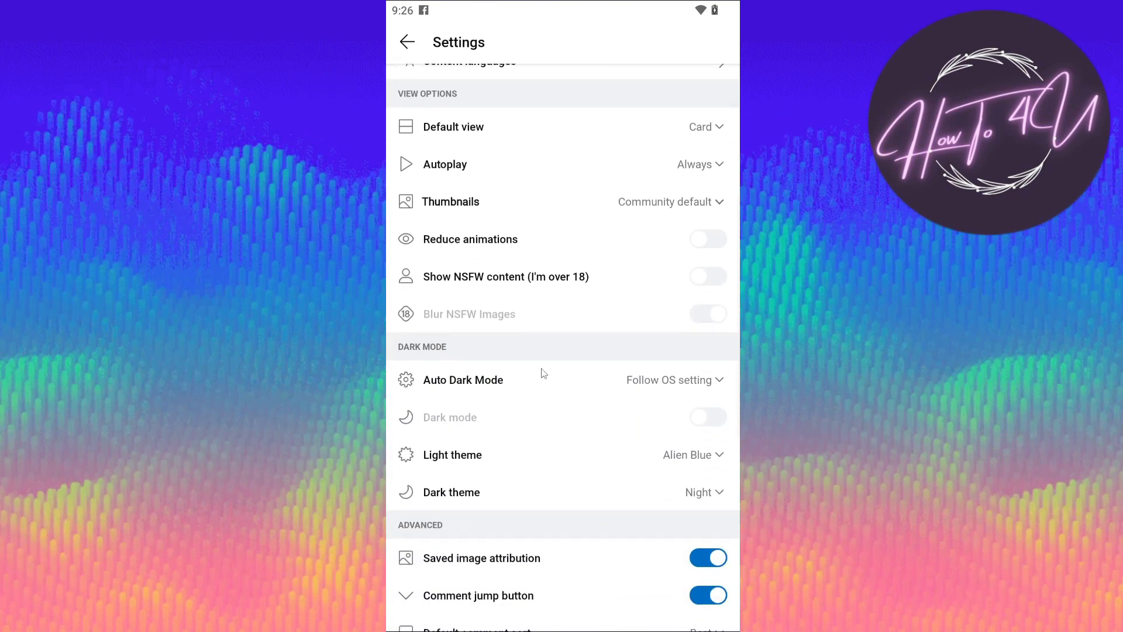
scroll("down", 3)
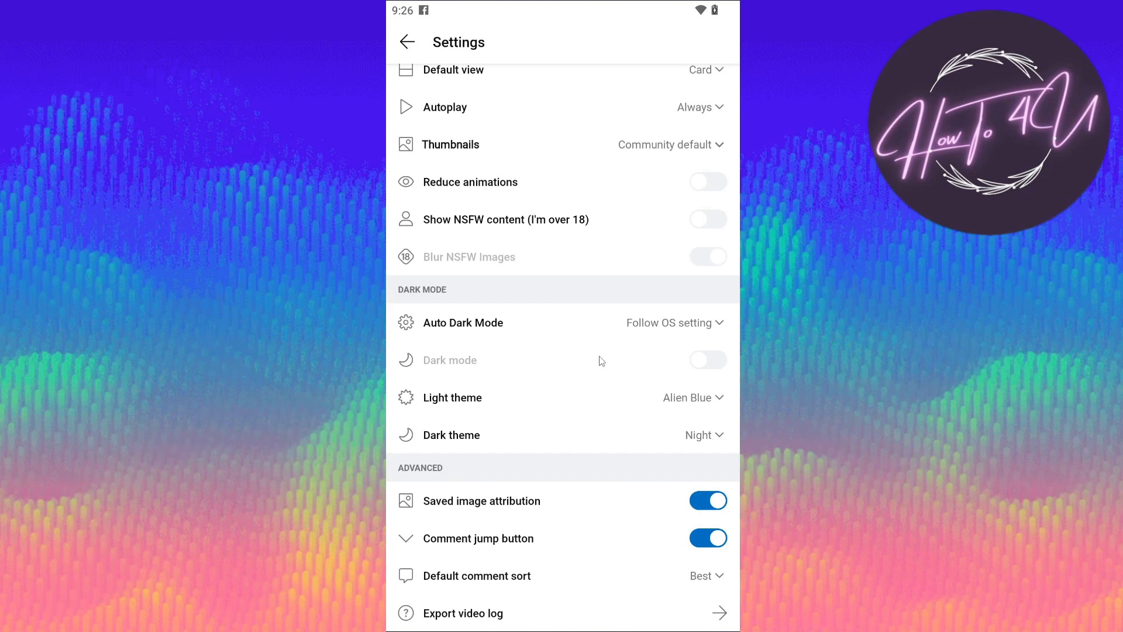
mouse_move(533, 369)
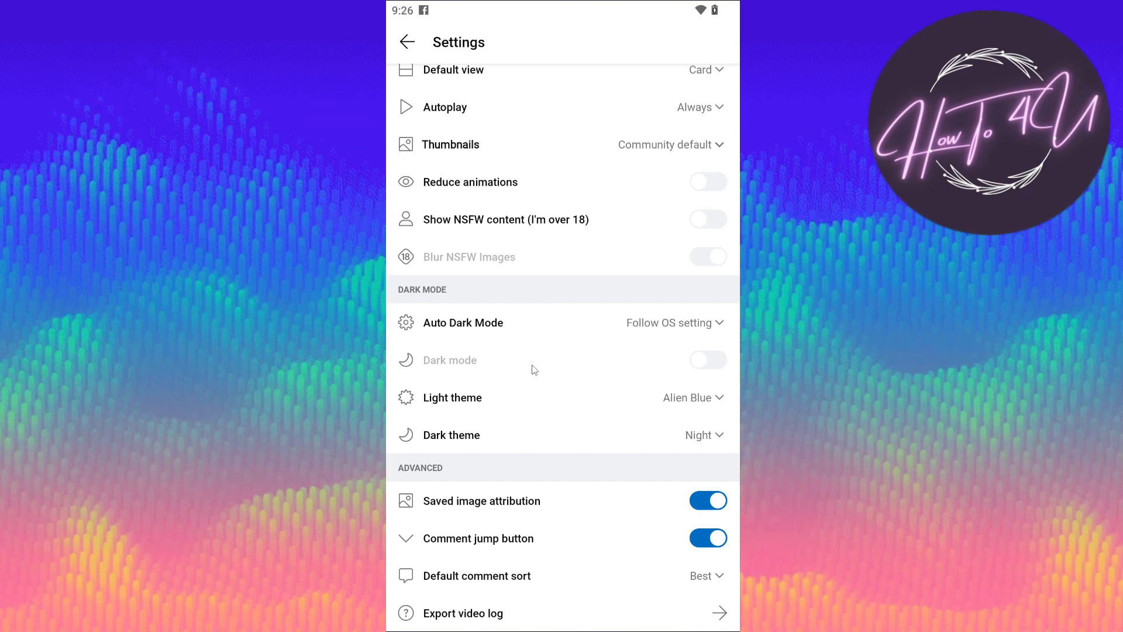
mouse_move(623, 360)
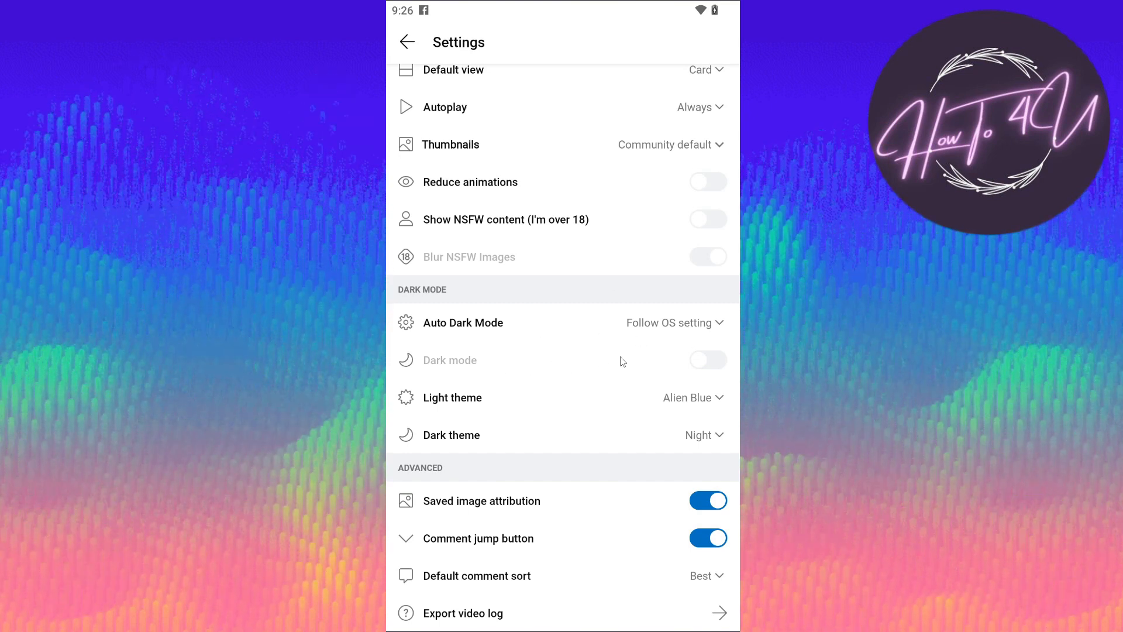
mouse_move(636, 326)
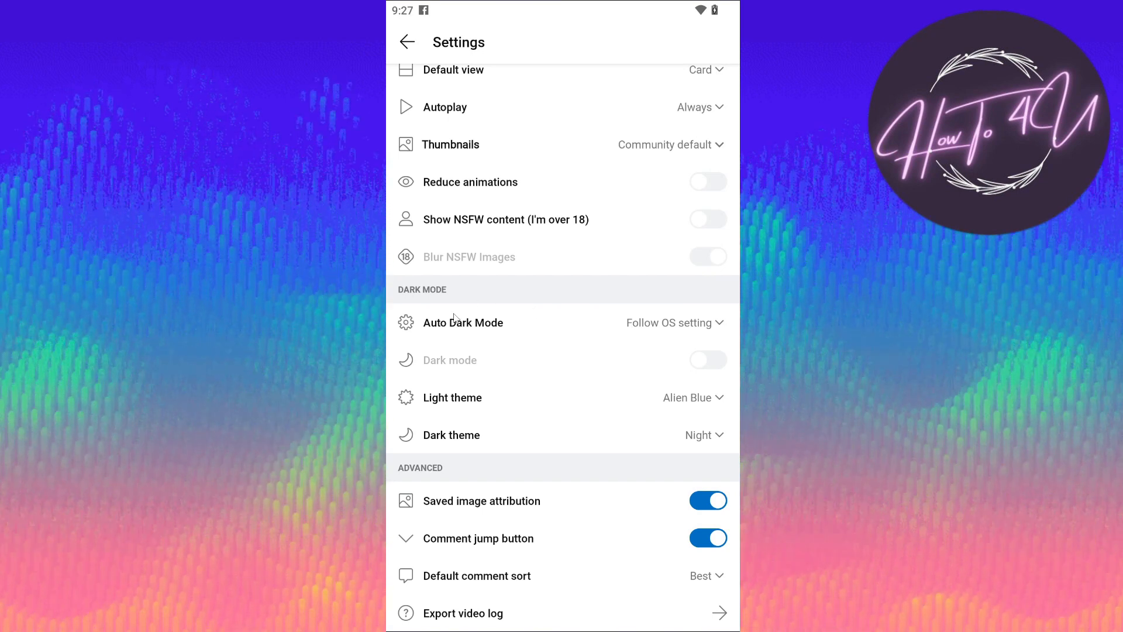
mouse_move(646, 328)
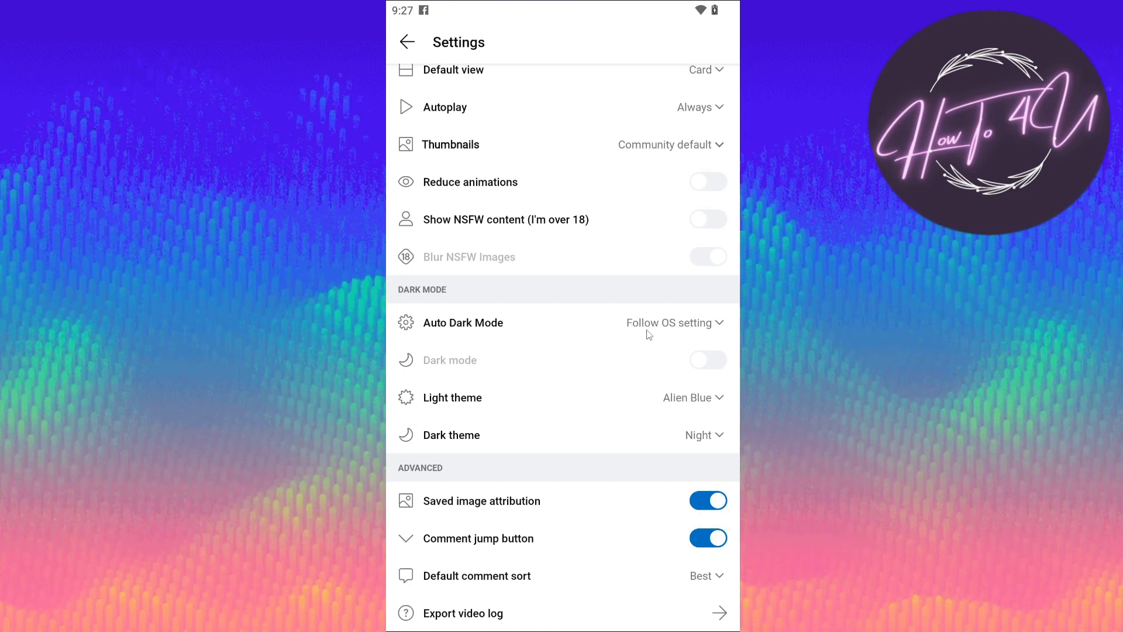
mouse_move(666, 329)
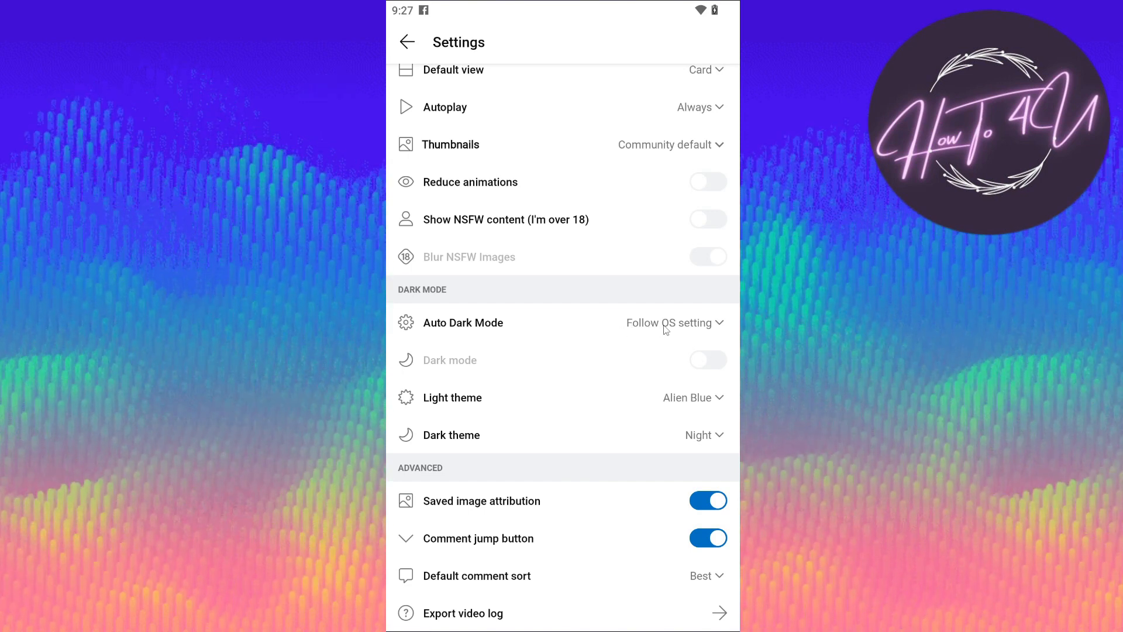
mouse_move(681, 328)
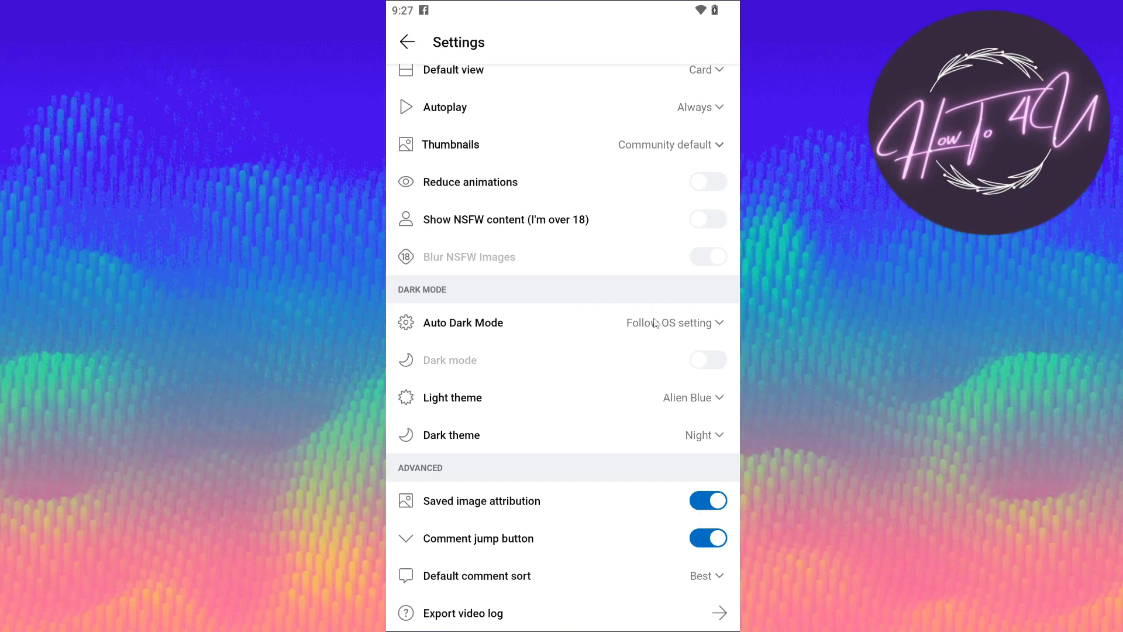
mouse_move(655, 332)
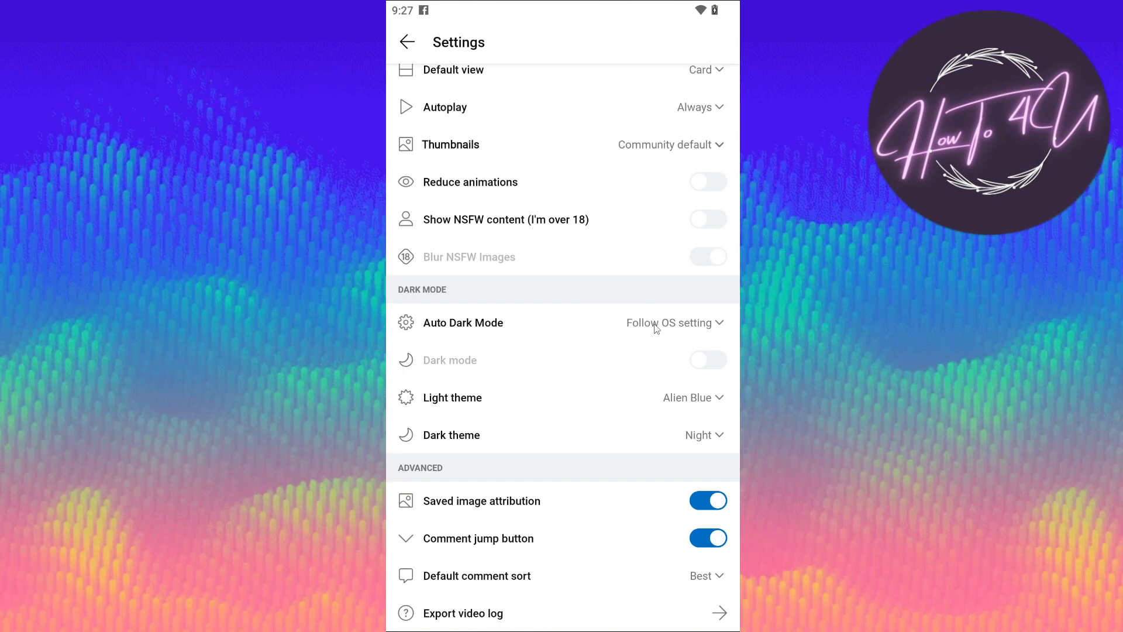
mouse_move(478, 196)
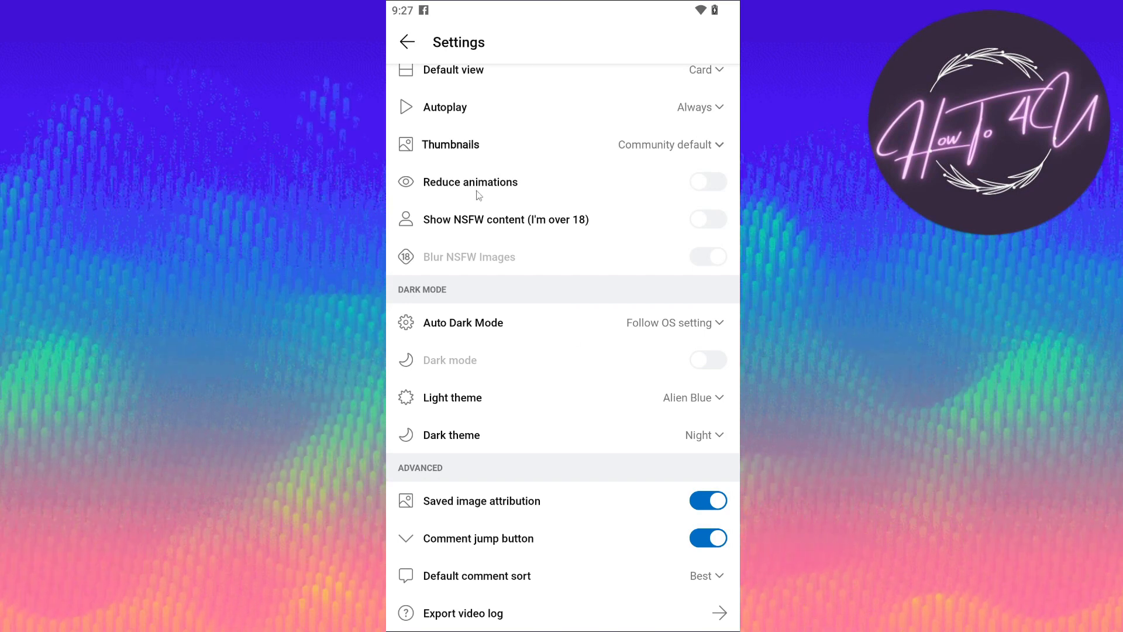
mouse_move(593, 327)
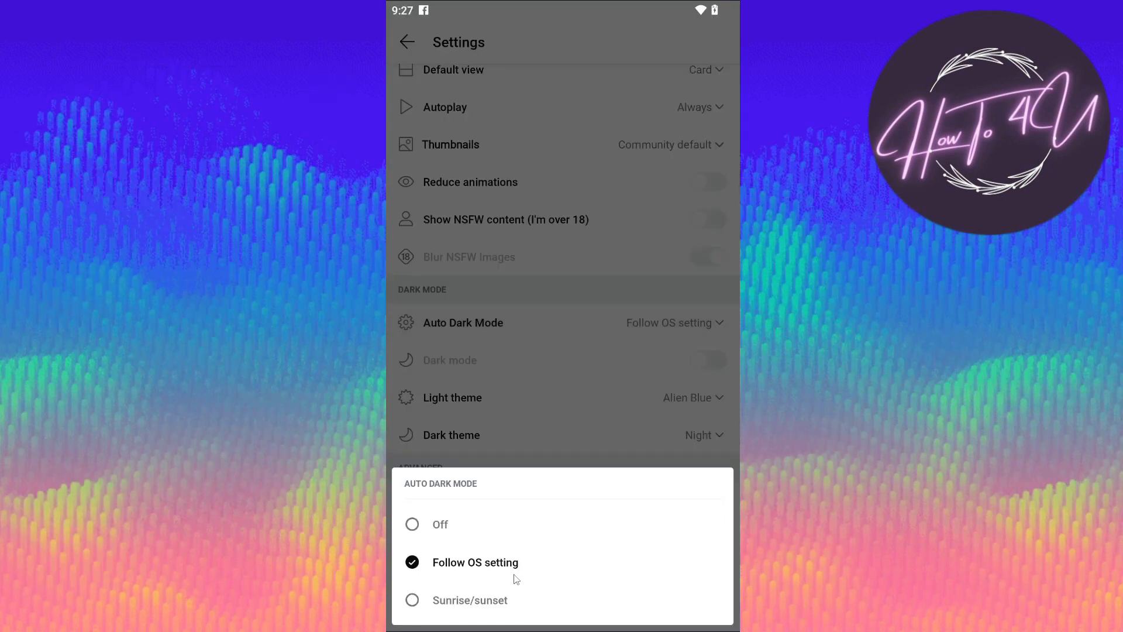
mouse_move(454, 528)
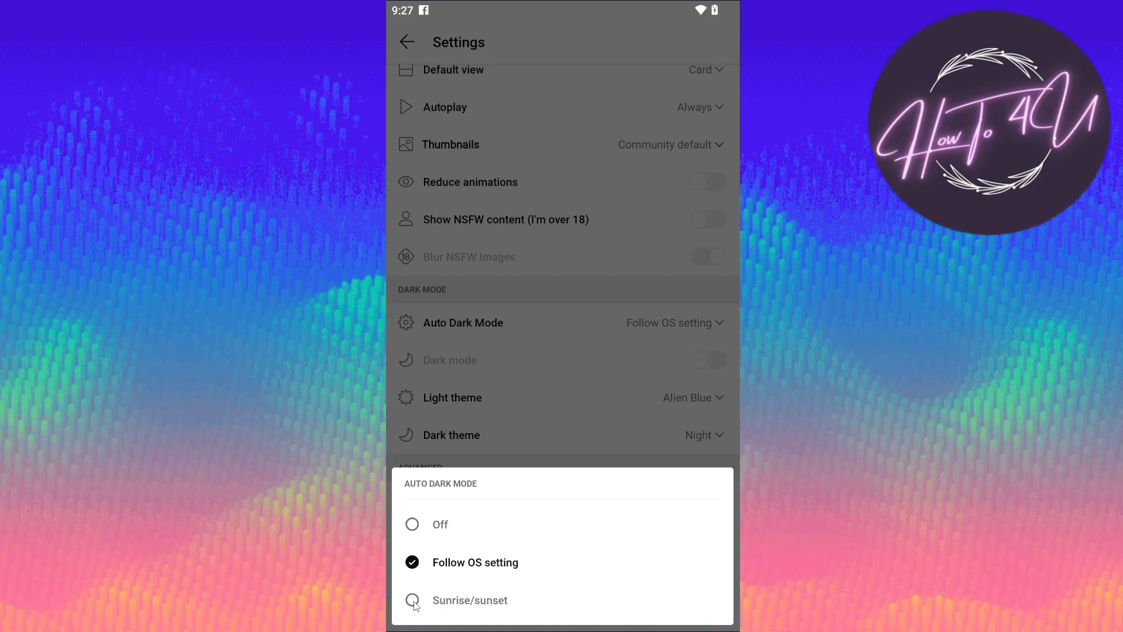
Set Auto Dark Mode to Sunrise/sunset, switching the Settings page to a dark theme.
left_click(470, 600)
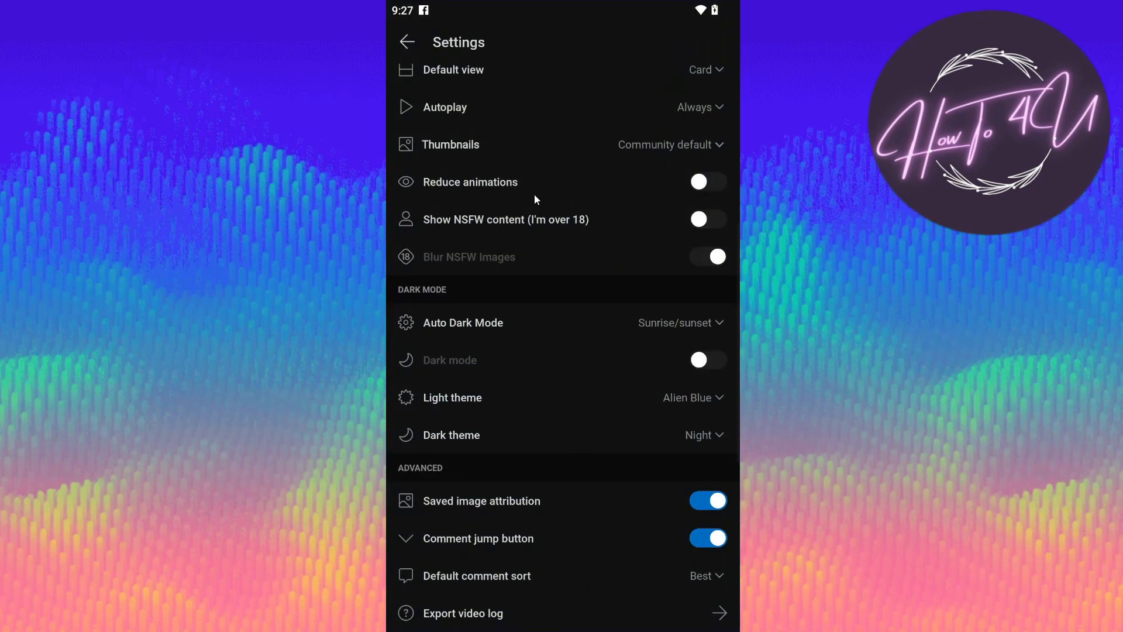
mouse_move(557, 282)
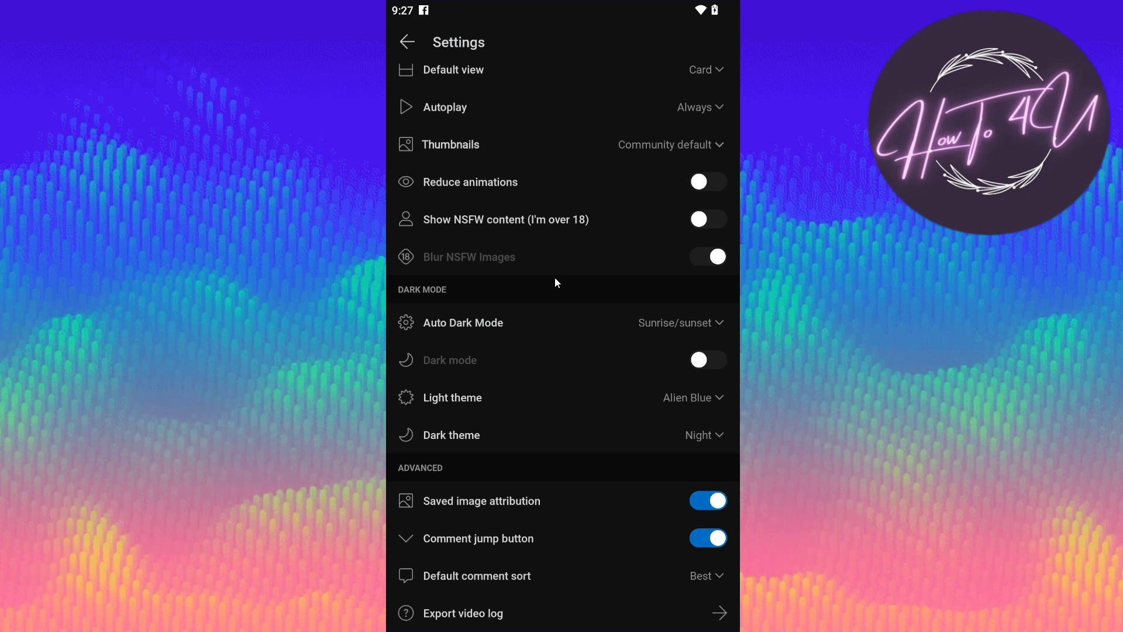
mouse_move(407, 28)
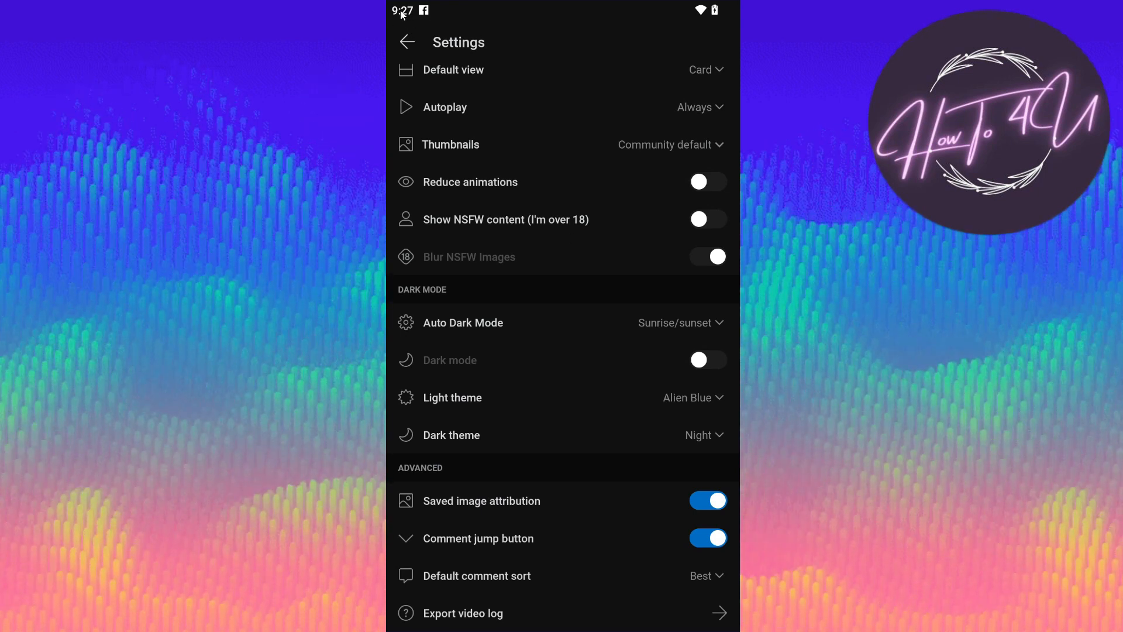
mouse_move(560, 371)
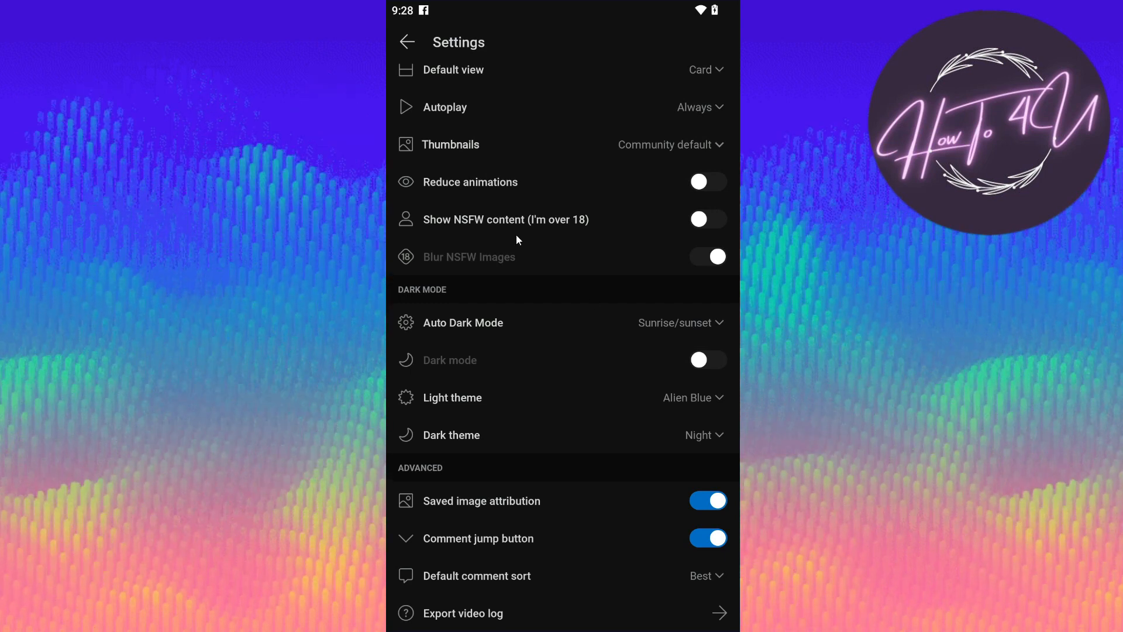
mouse_move(673, 318)
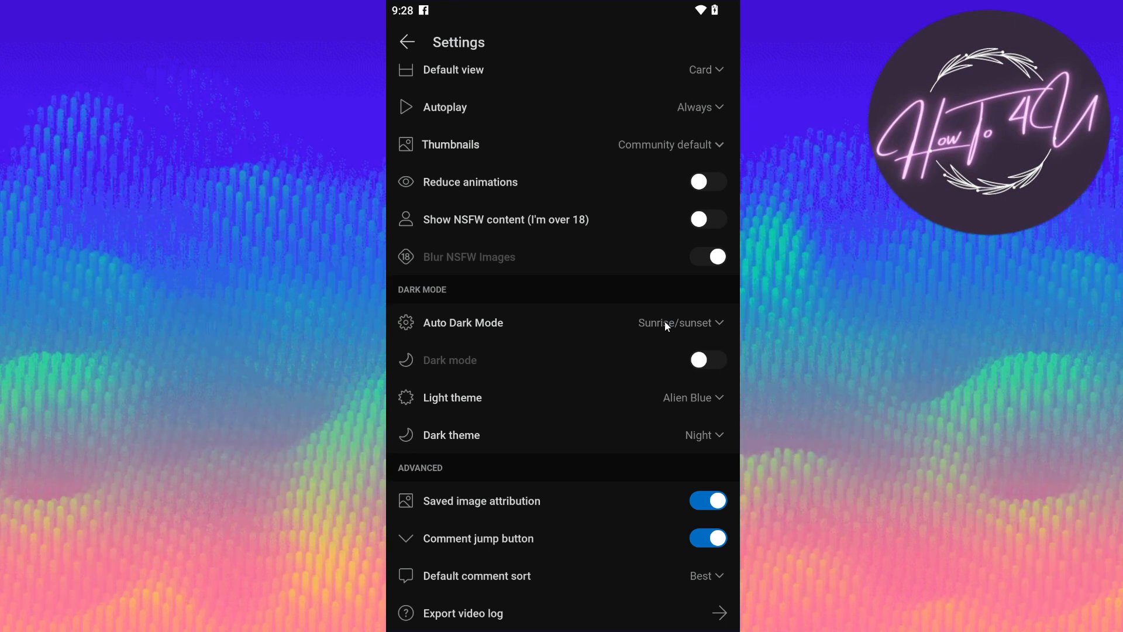
mouse_move(678, 329)
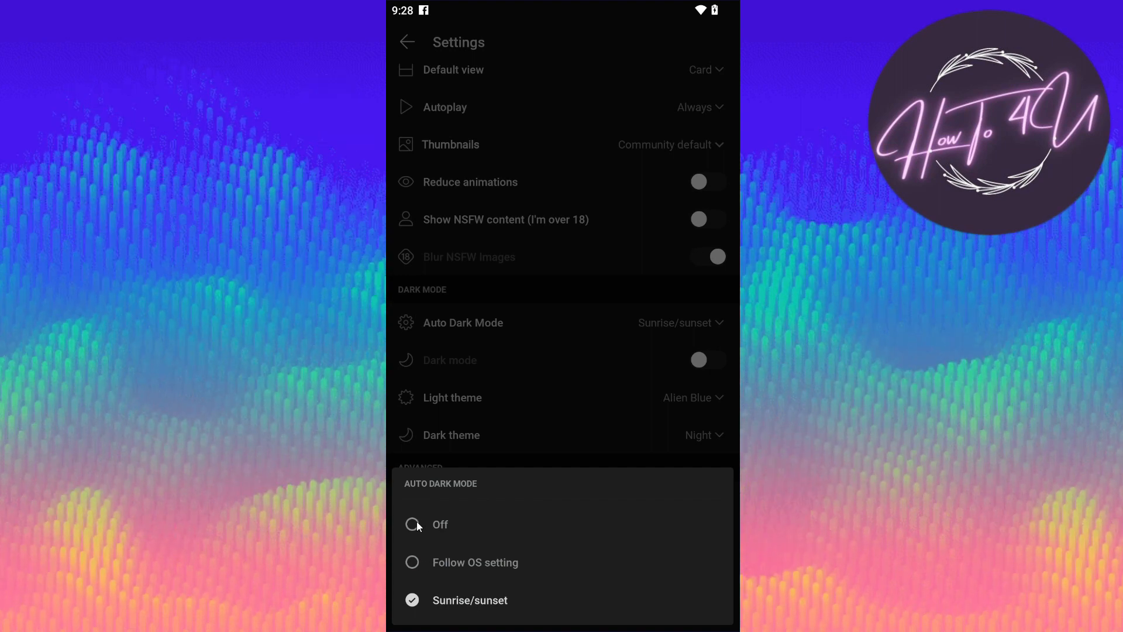
Set Auto Dark Mode to Off so Settings returns to the light theme.
left_click(411, 524)
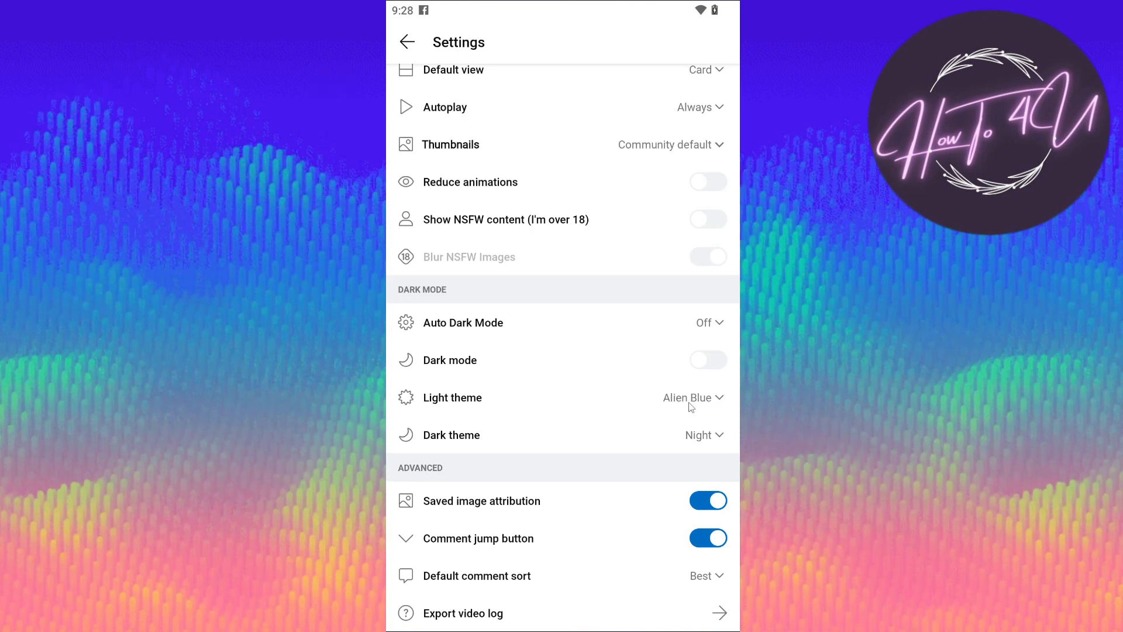
Switch the light theme to Mint, then to Pony.
left_click(692, 398)
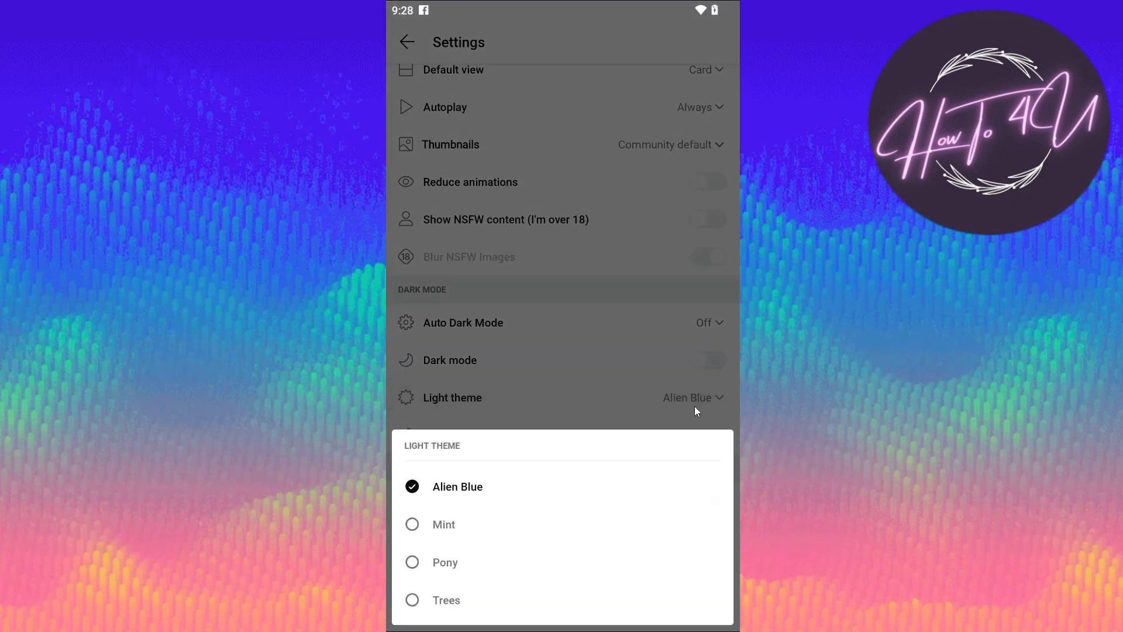
mouse_move(444, 534)
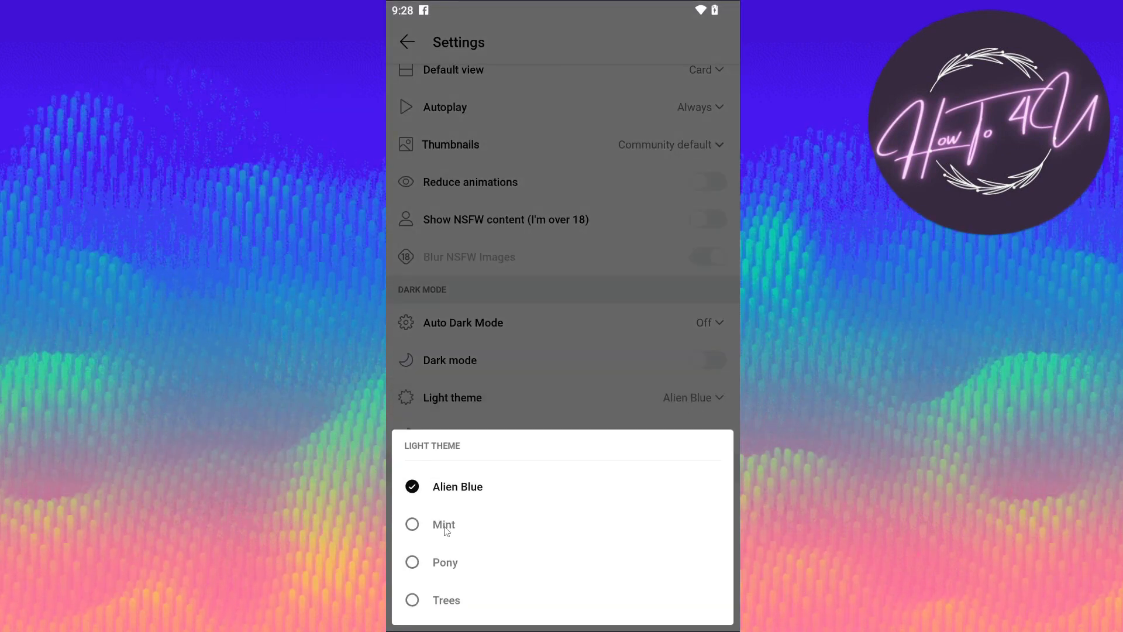
left_click(443, 524)
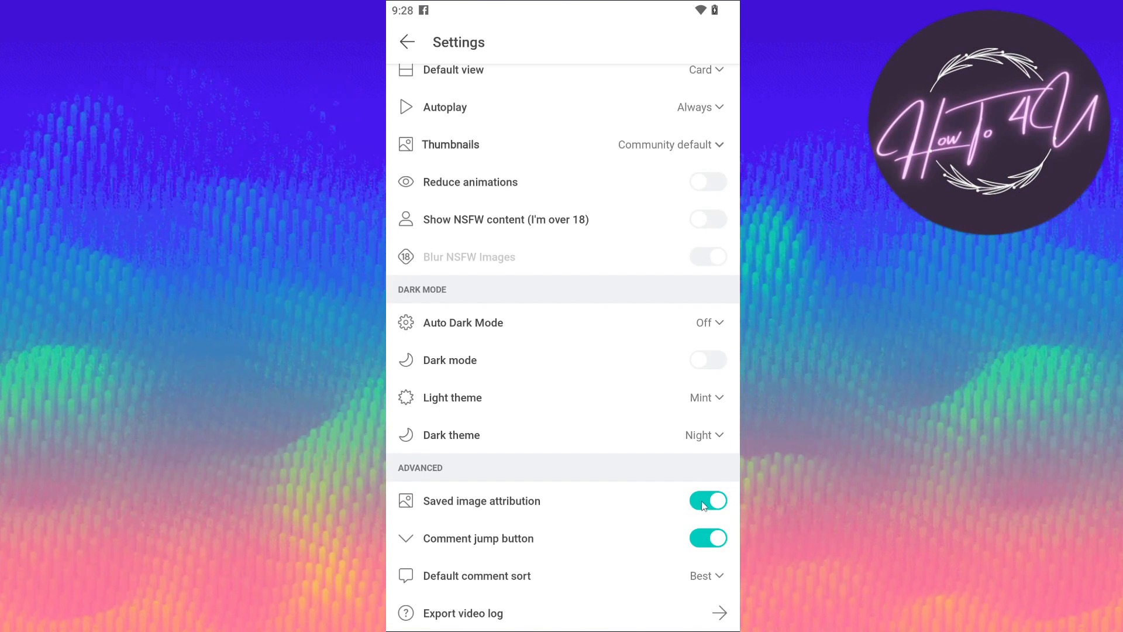
left_click(452, 398)
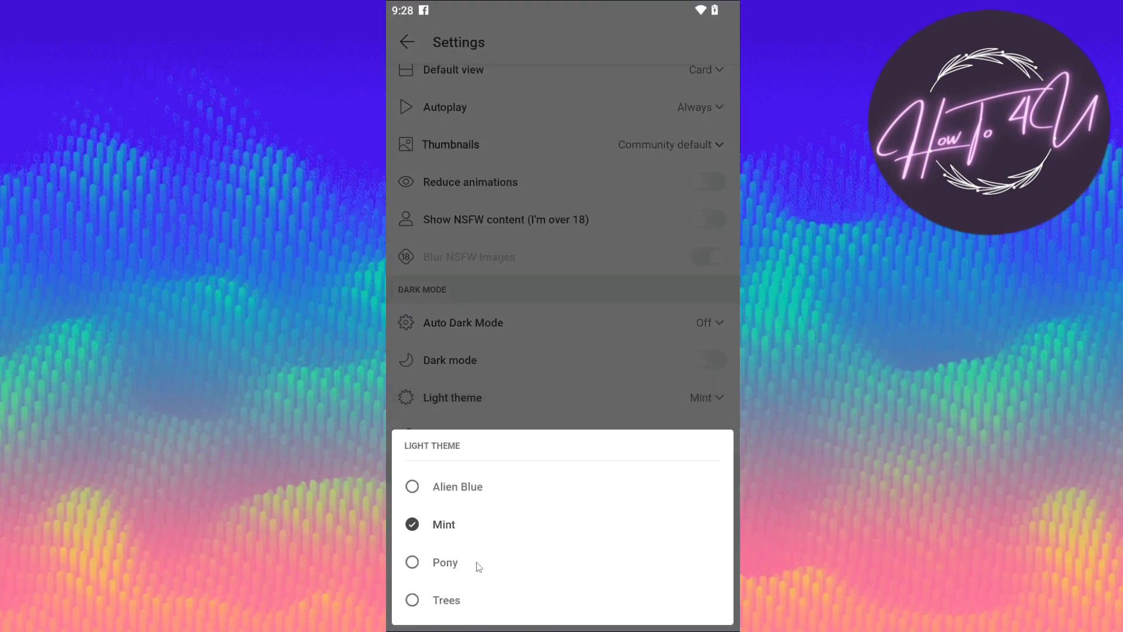
left_click(445, 562)
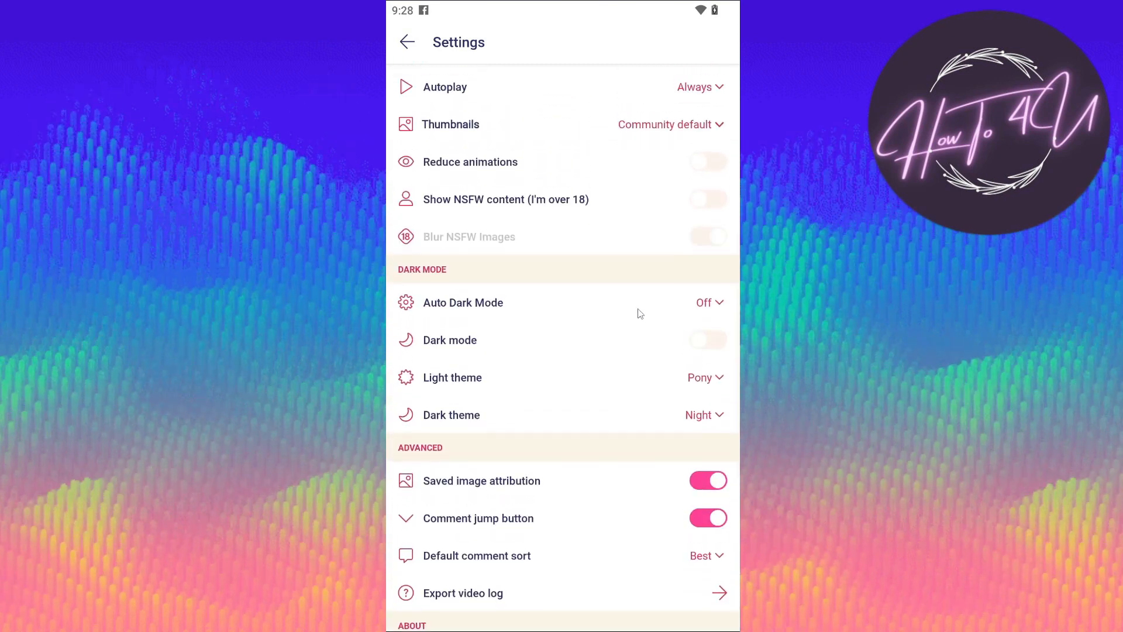
Settle the light theme on Trees for green accents.
scroll("down", 3)
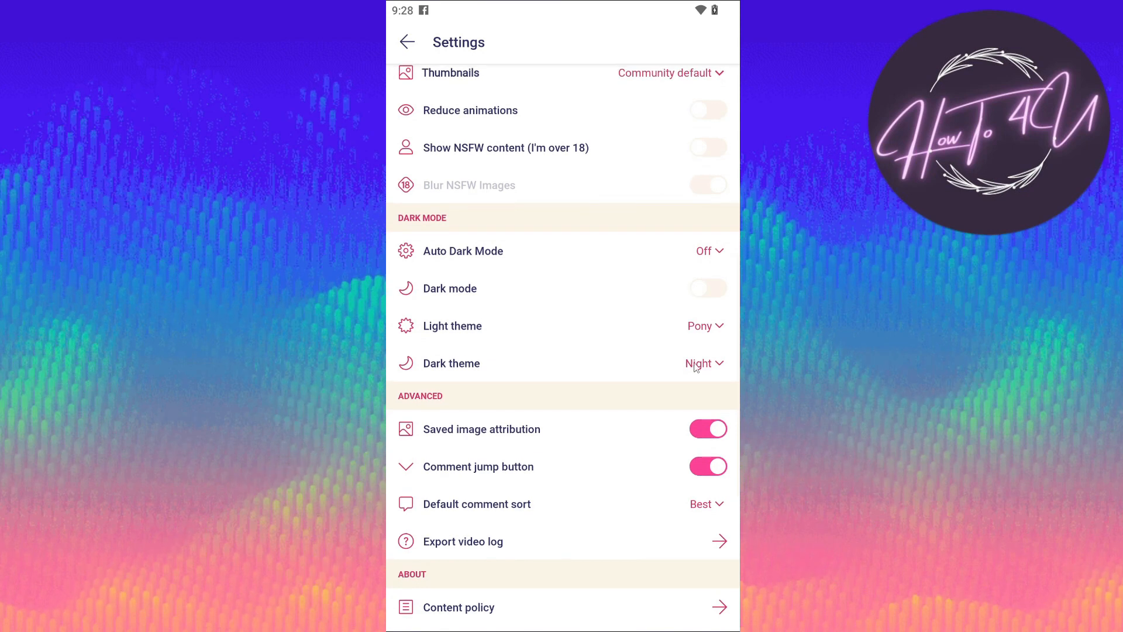
left_click(451, 325)
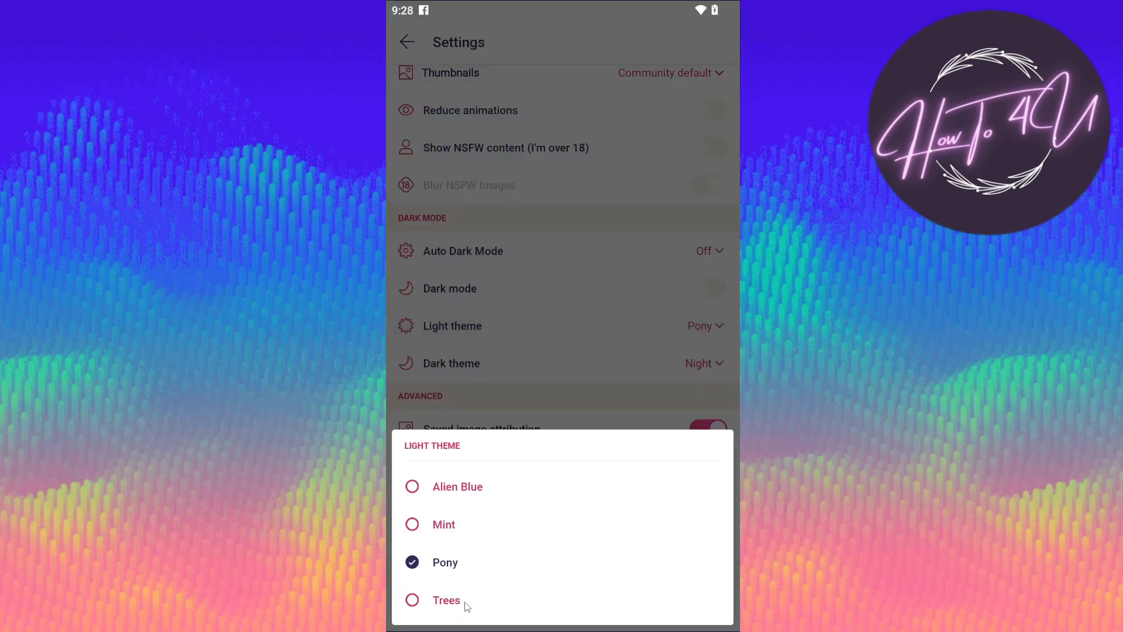
left_click(447, 600)
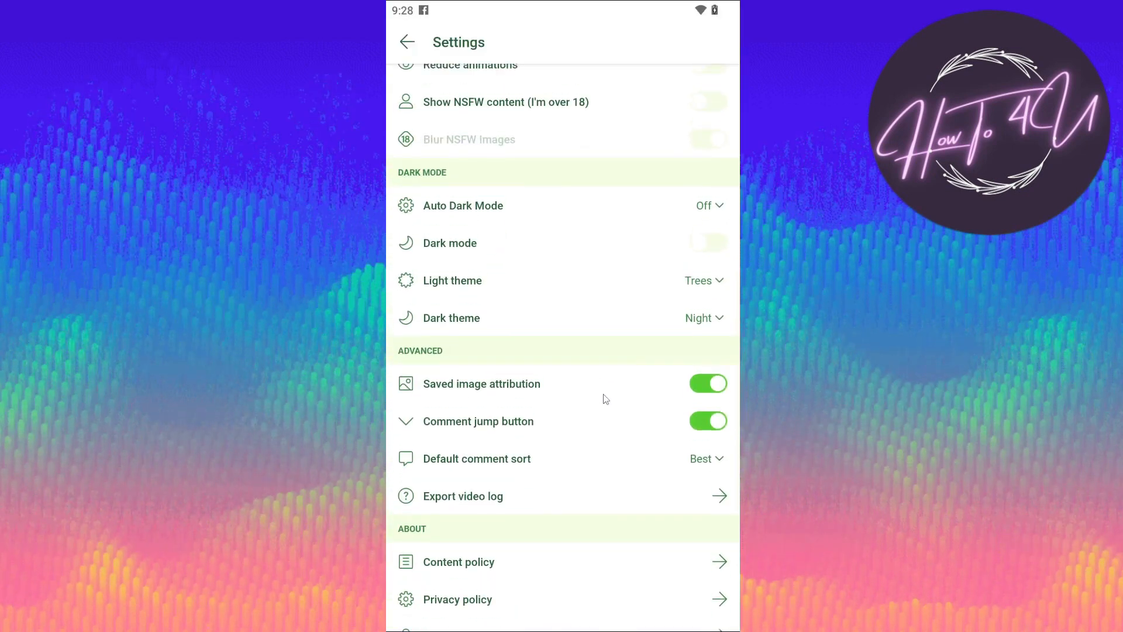
mouse_move(611, 316)
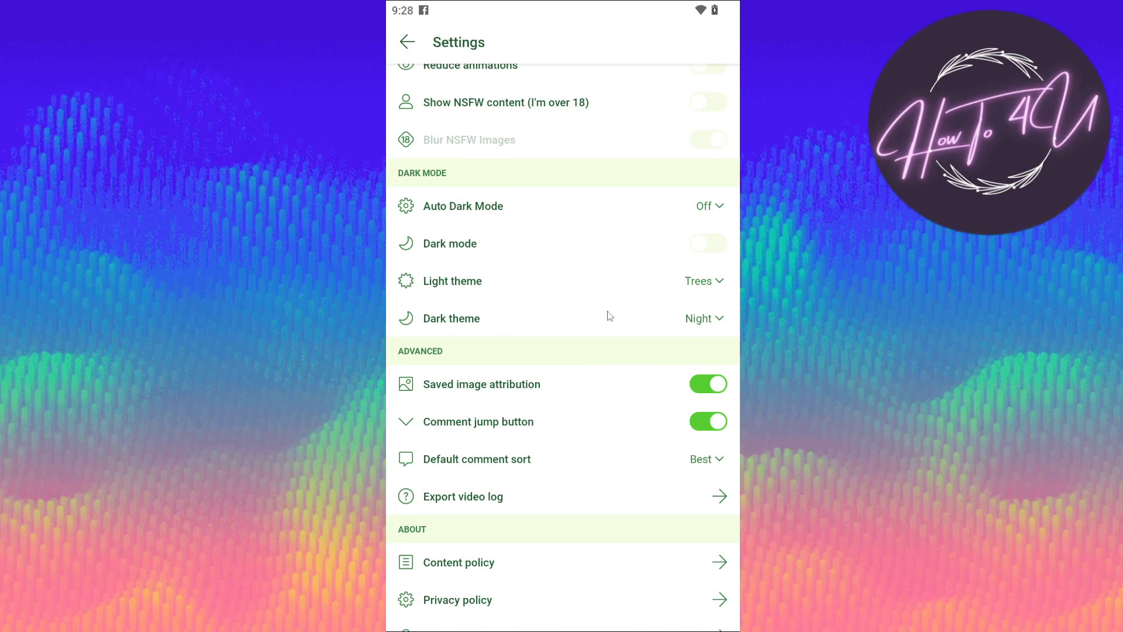
mouse_move(635, 332)
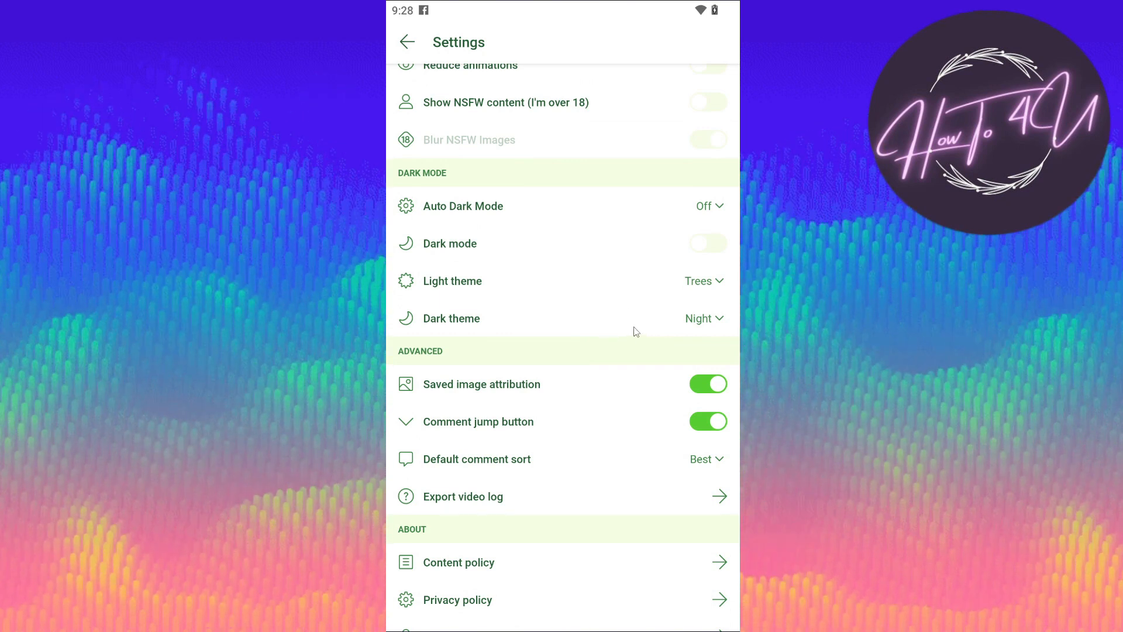